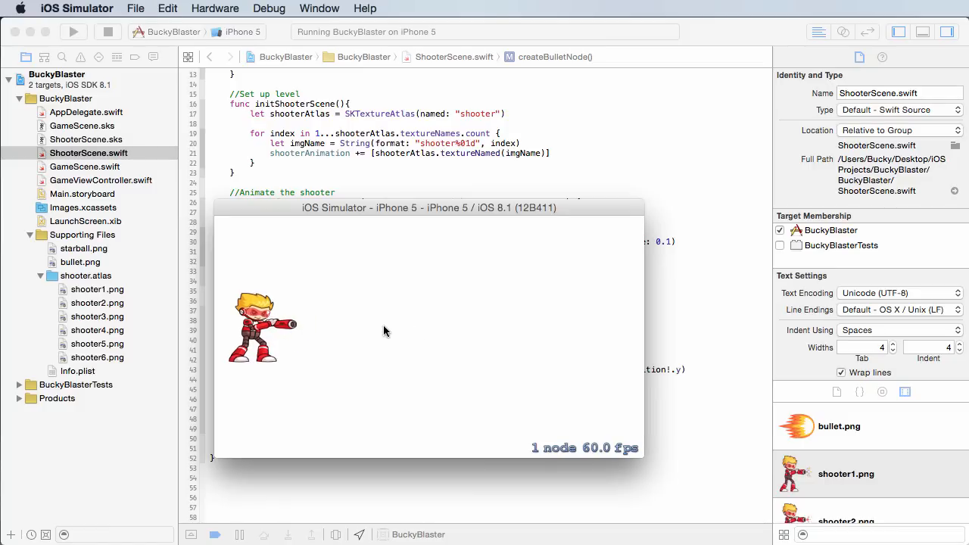
mouse_move(229, 310)
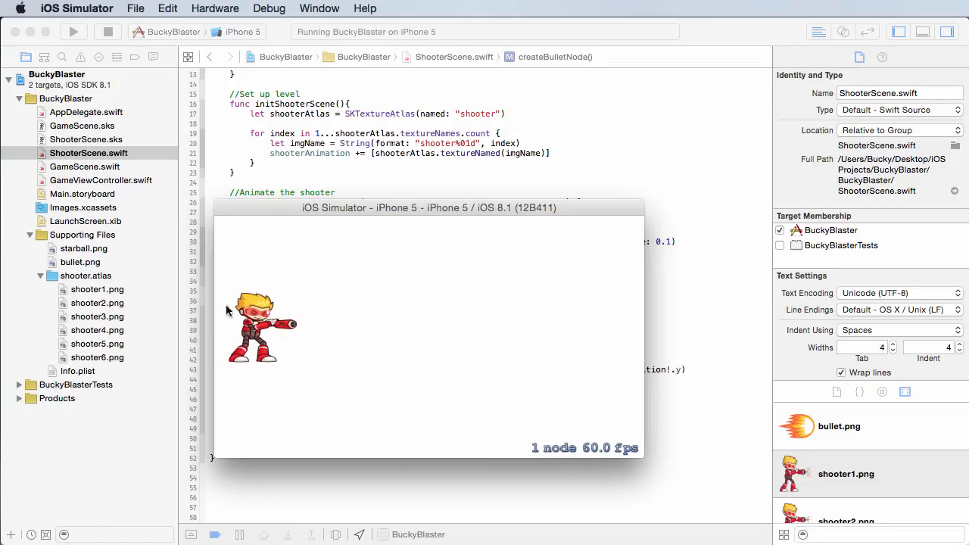
mouse_move(436, 266)
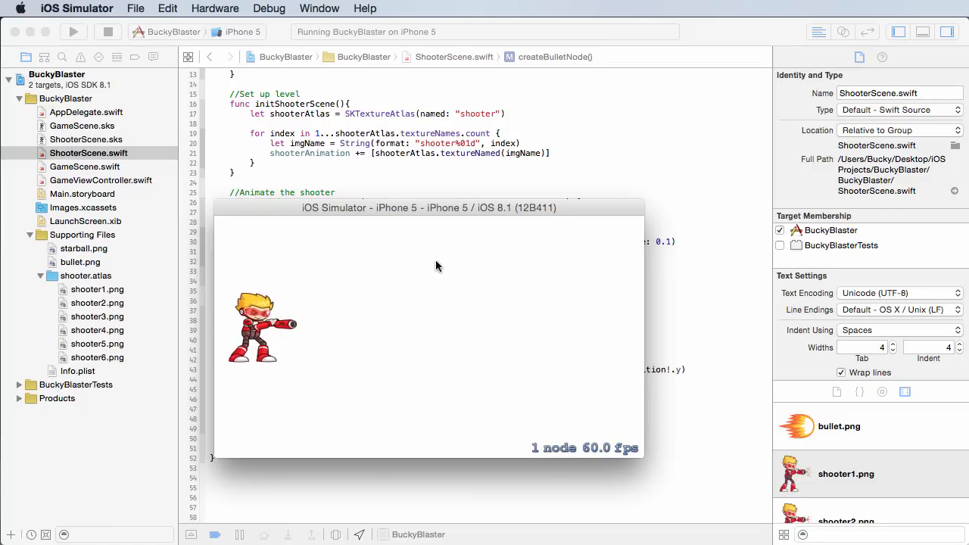
mouse_move(481, 216)
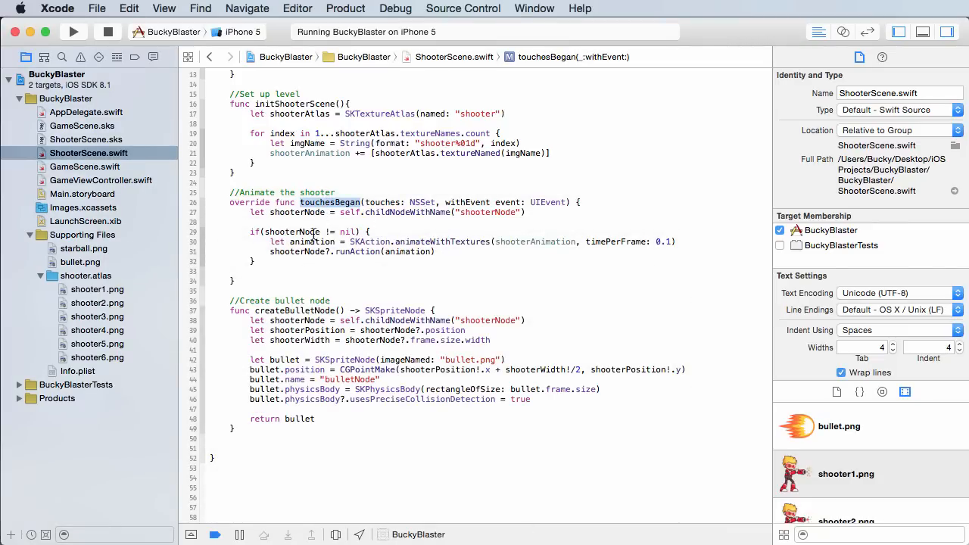
Step: Insert a "//Shooting" comment between the animation line and runAction in touchesBegan
double_click(311, 242)
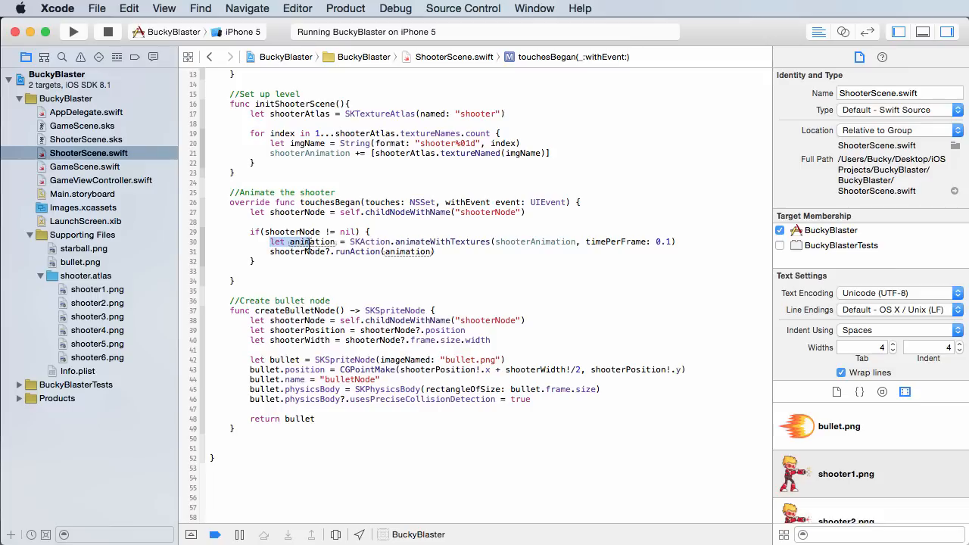
left_click_drag(269, 241, 436, 251)
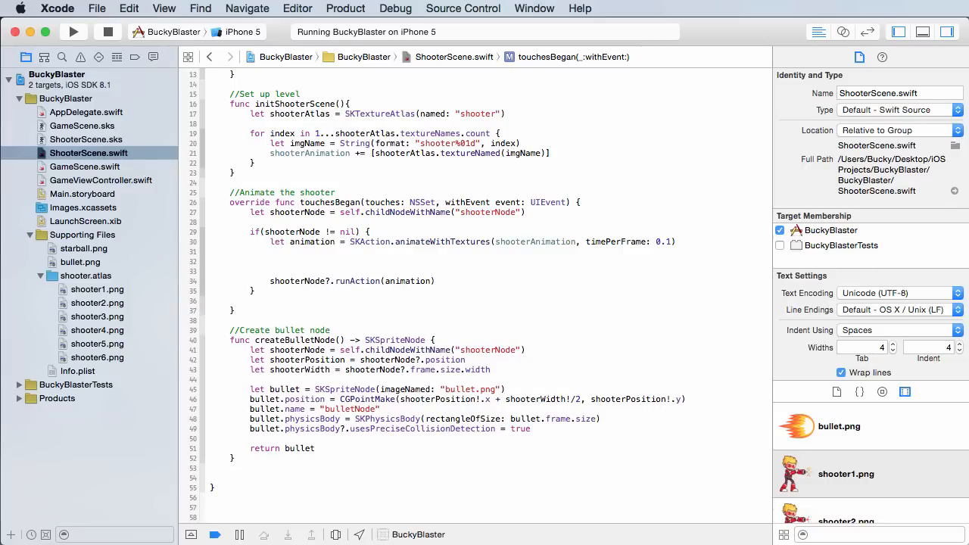
type("//Shooting")
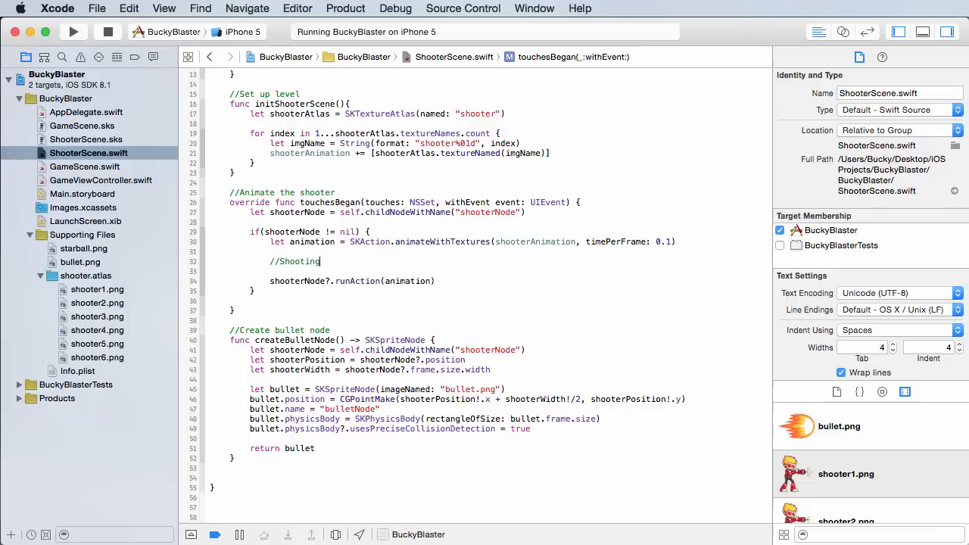
Step: Finish the "//Shooting the bullet" comment and declare let shootBullet = SKAction.runBlock with an empty closure
type("the bulle")
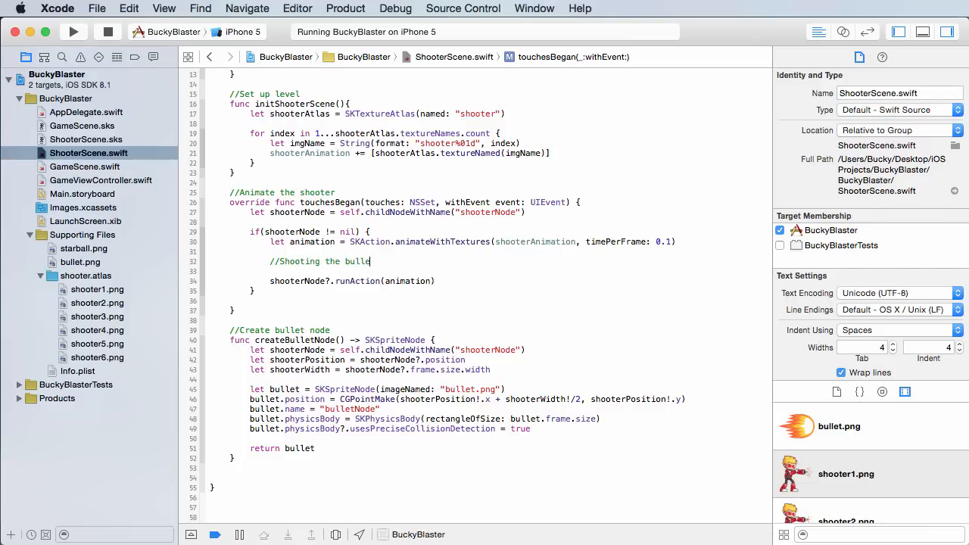
key("return")
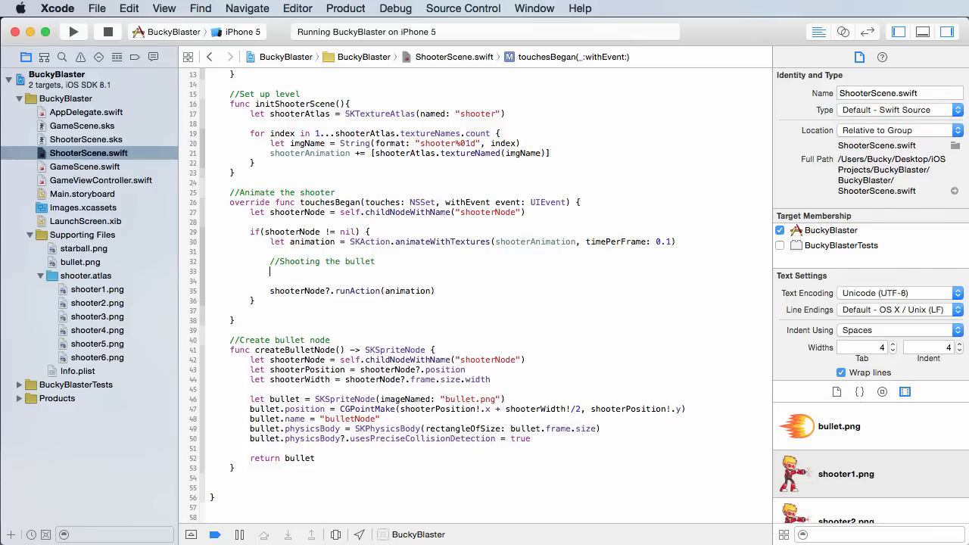
type("let shootBullet")
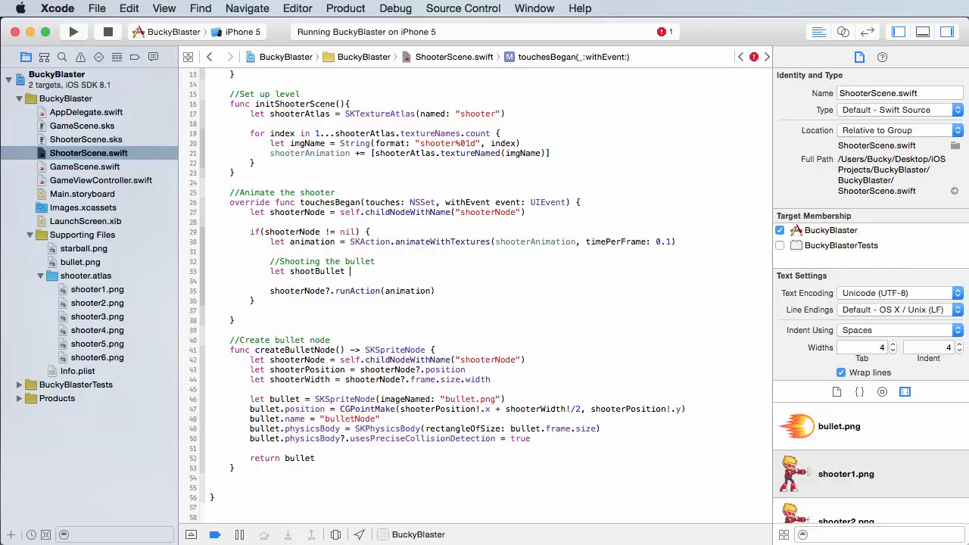
type("SKAction")
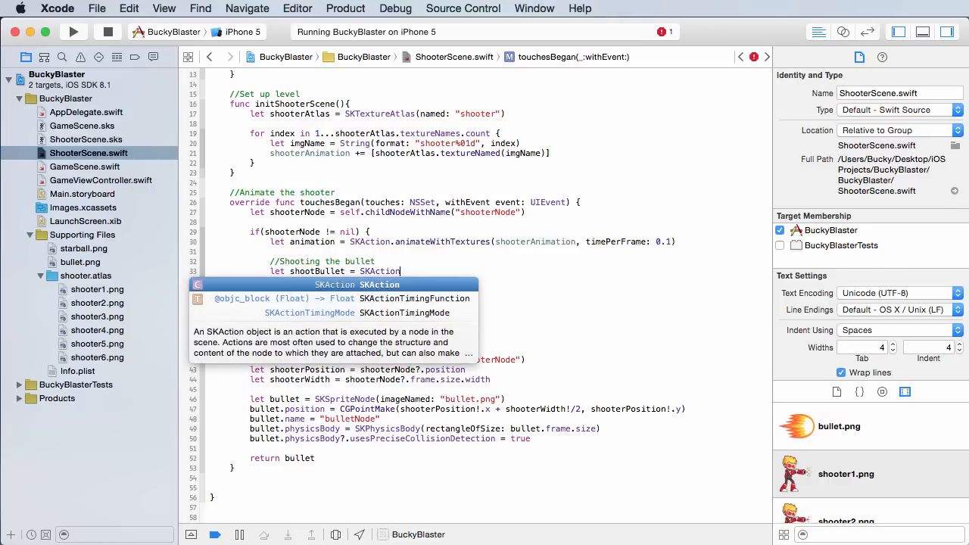
type("runBlock(block: dispatch_block_t")
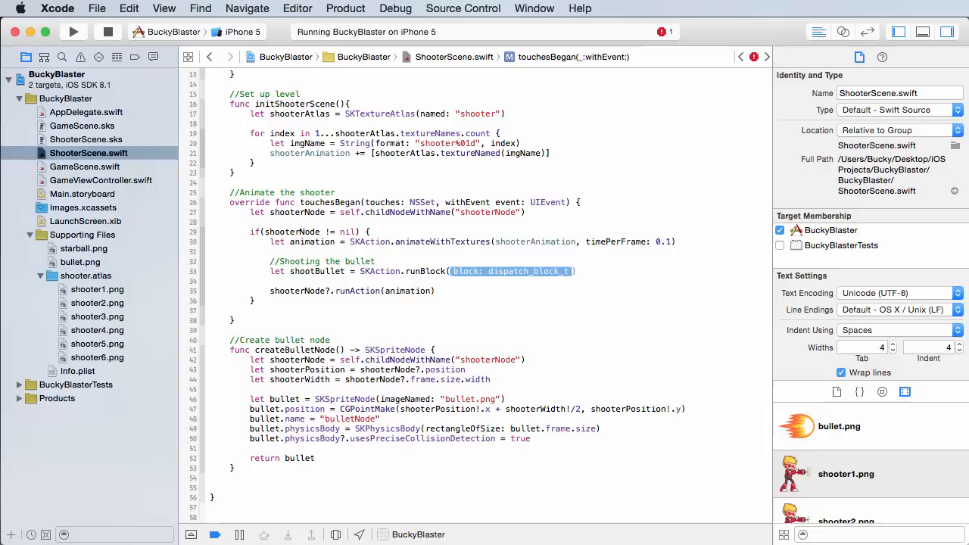
key("Delete")
type("{")
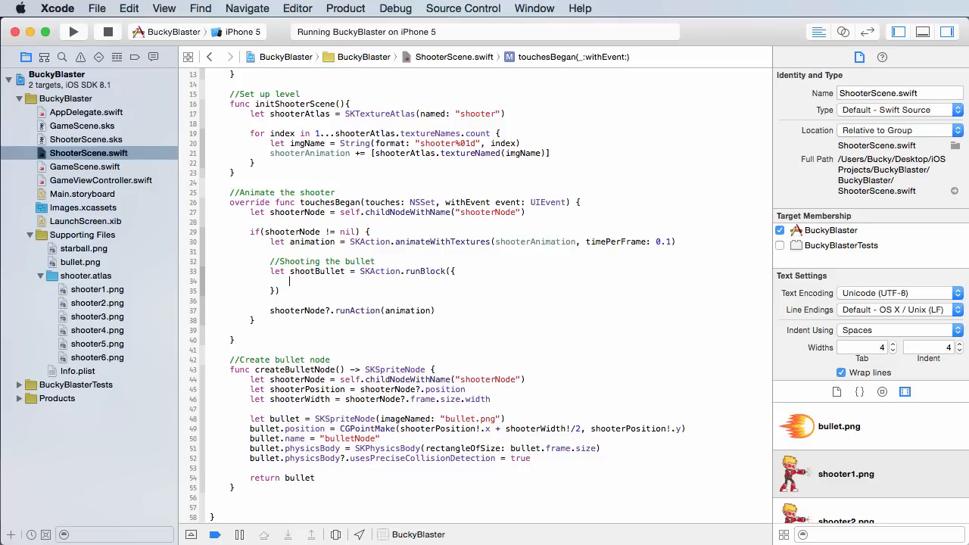
Step: Inside the closure, create bulletNode via self.createBulletNode() and add it with self.addChild(bulletNode)
type("let bulletNode")
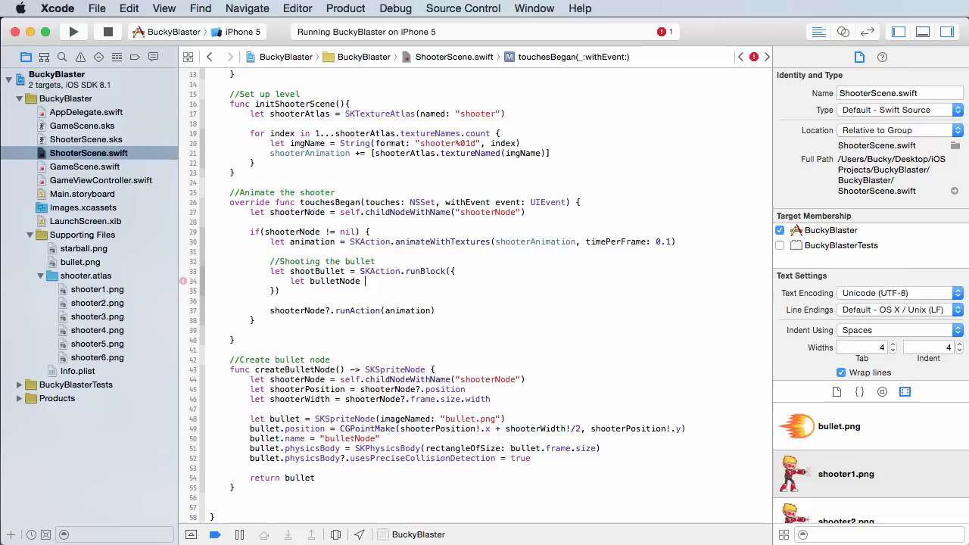
type("= self.createBulletNode()")
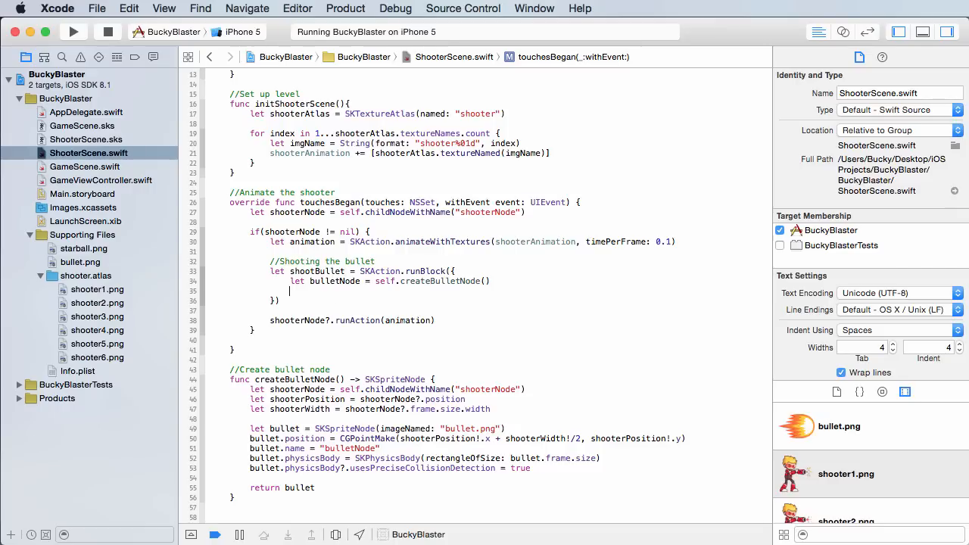
type("self")
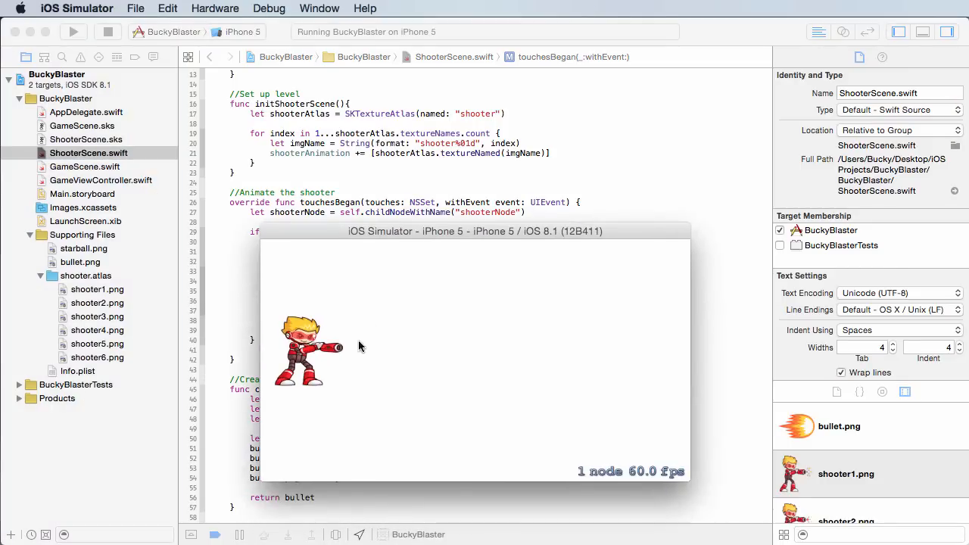
mouse_move(339, 352)
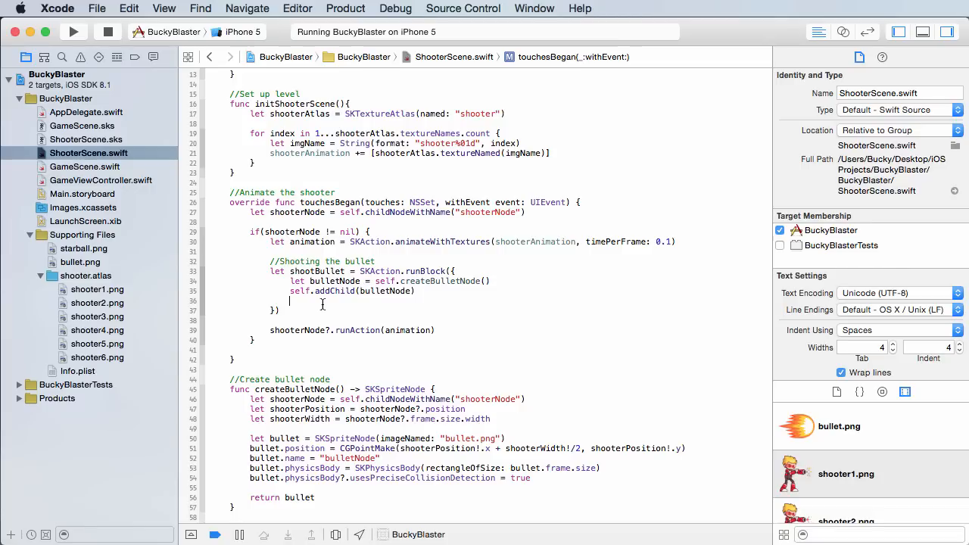
type("bulletNode.physicsBody?.")
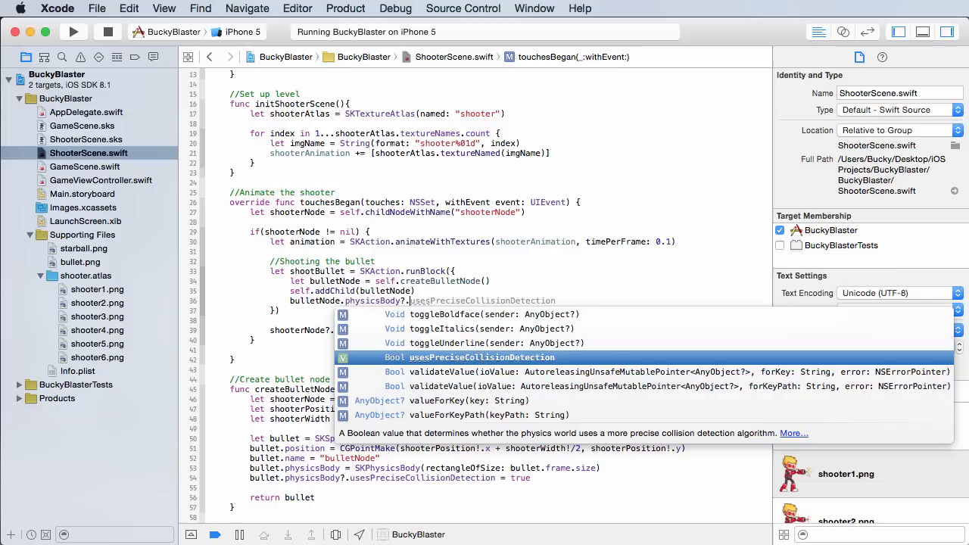
Step: Call applyImpulse on bulletNode.physicsBody? from code completion
type("apply")
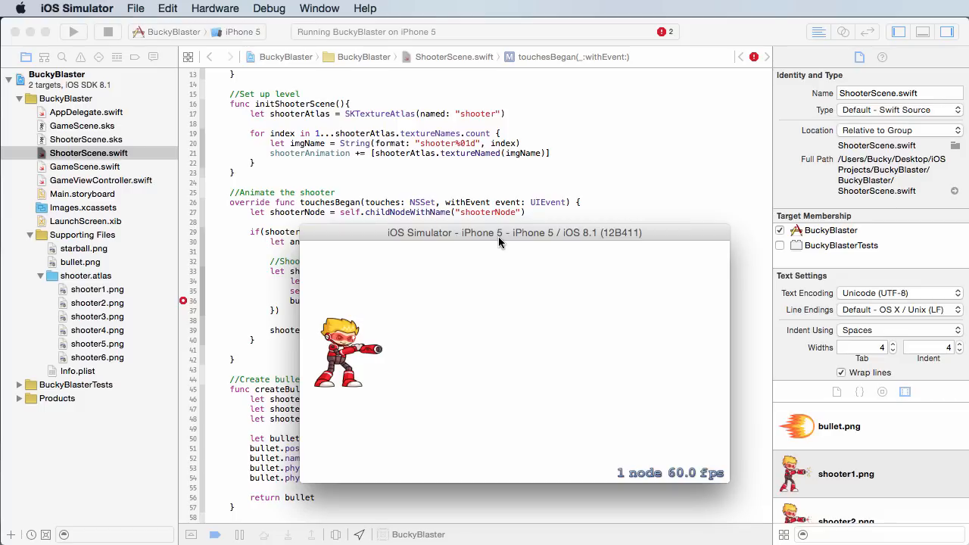
mouse_move(424, 354)
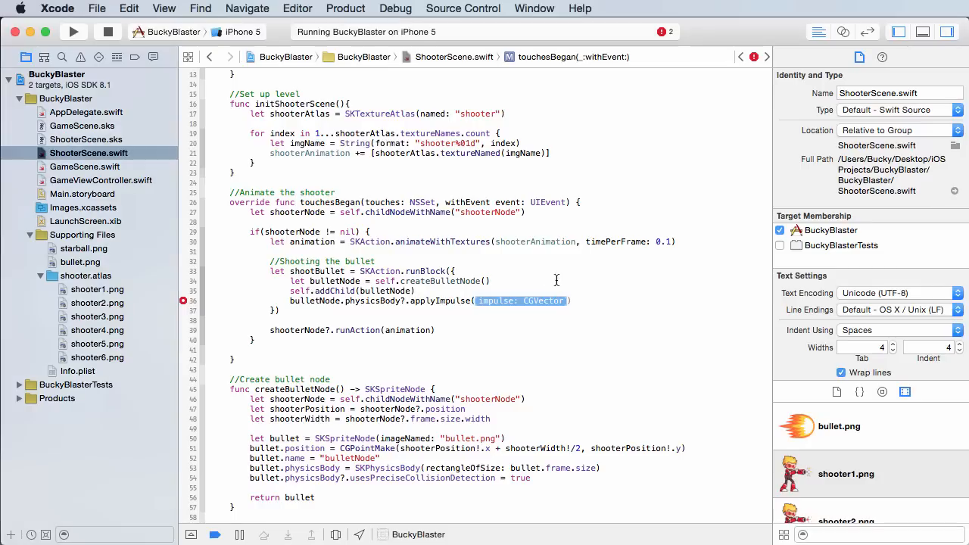
Step: Replace the impulse placeholder with CGVectorMake(160.0, 0)
left_click(478, 300)
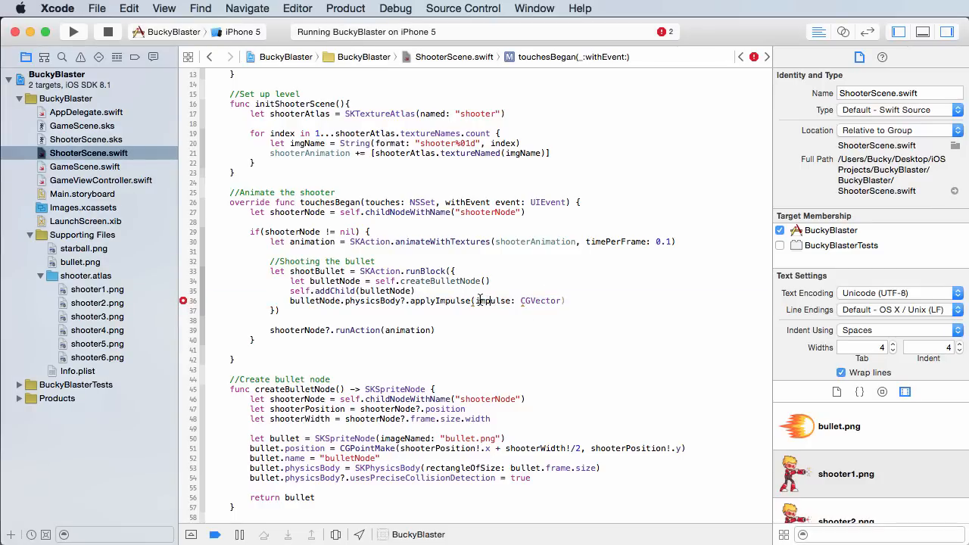
double_click(515, 300)
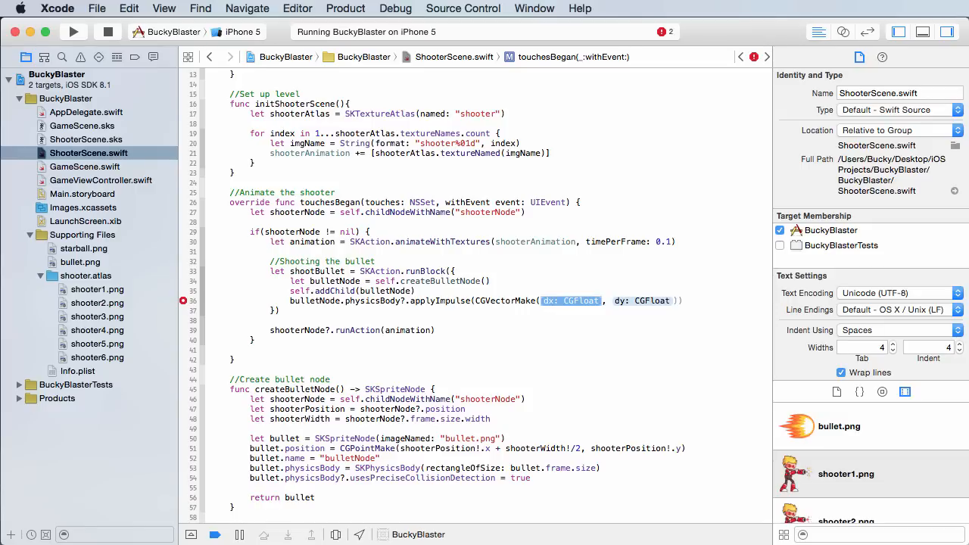
type("1")
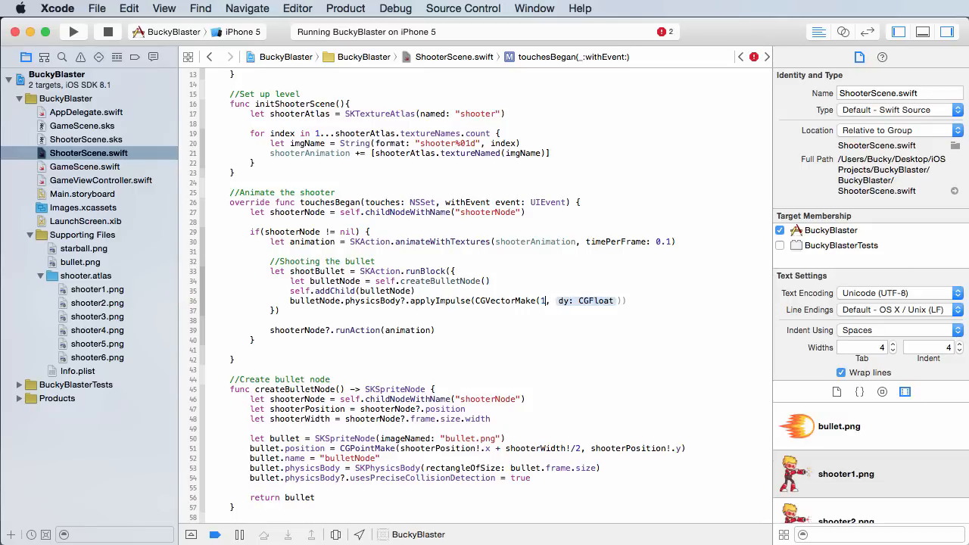
type("60.0")
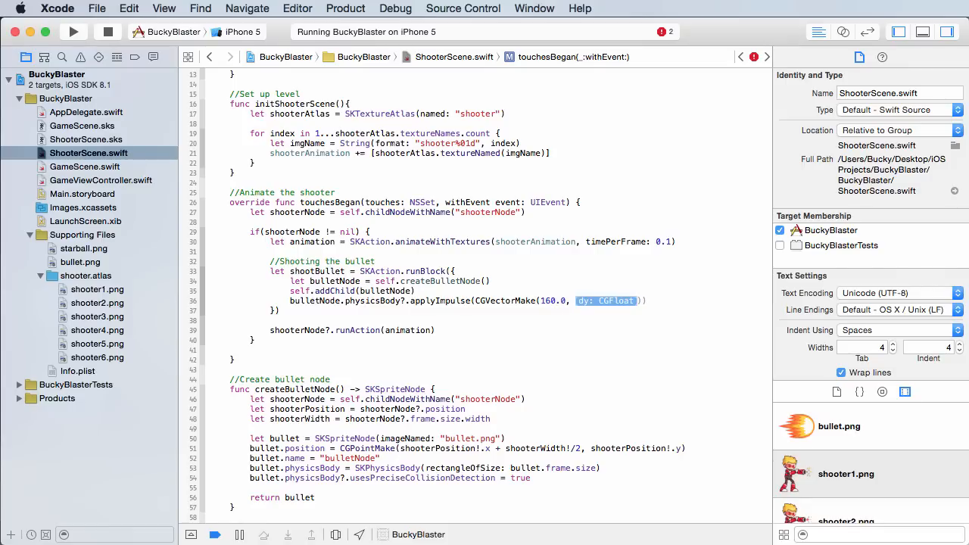
left_click(184, 300)
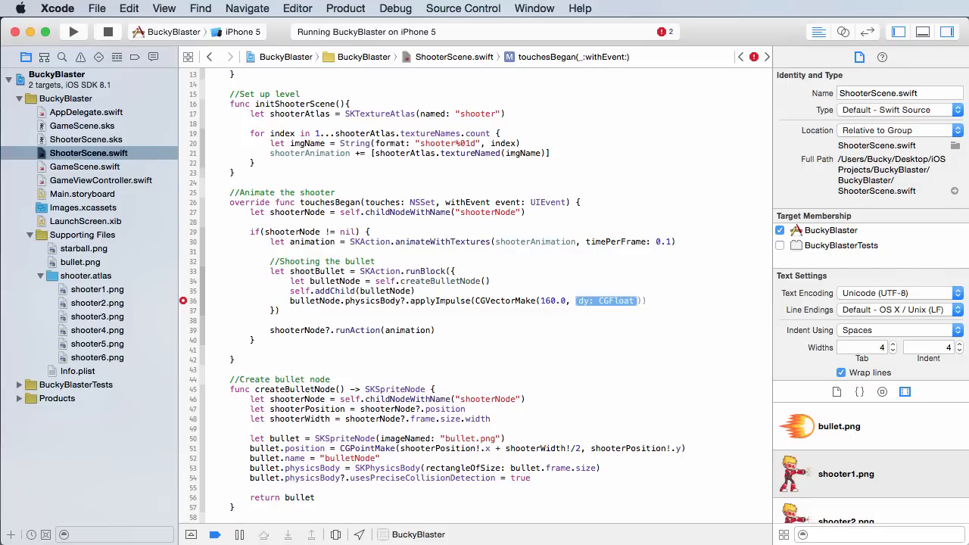
type("0")
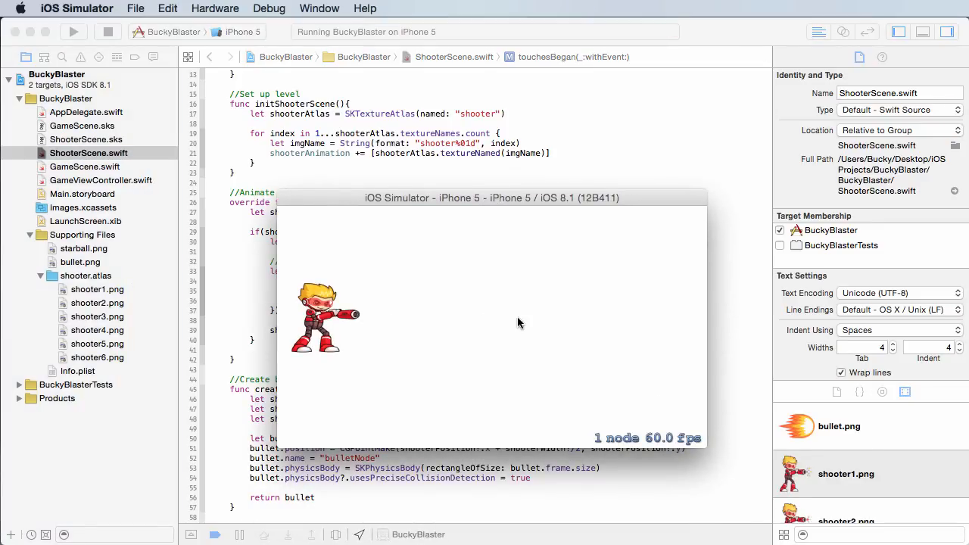
mouse_move(527, 321)
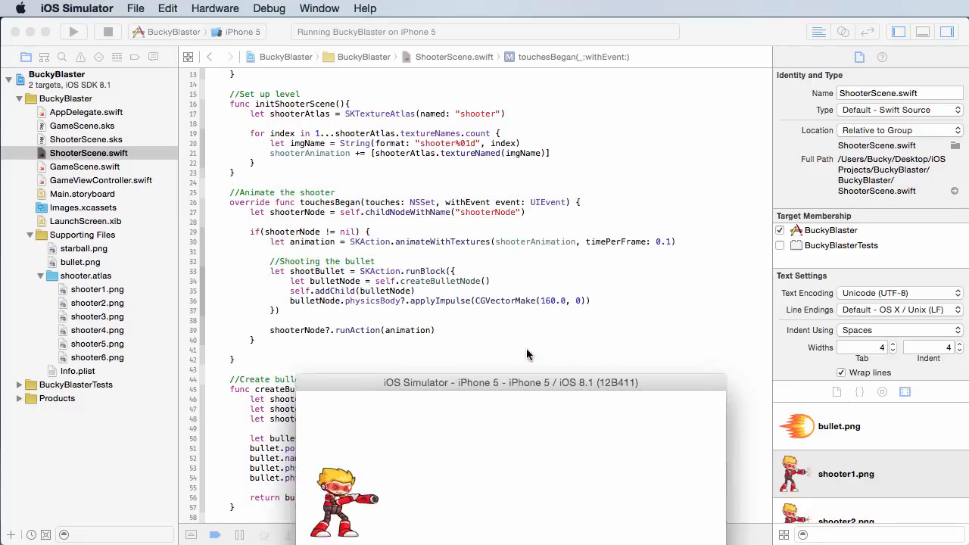
Step: Bring the iOS Simulator window fully into view to test the tap animation
left_click_drag(511, 382, 511, 224)
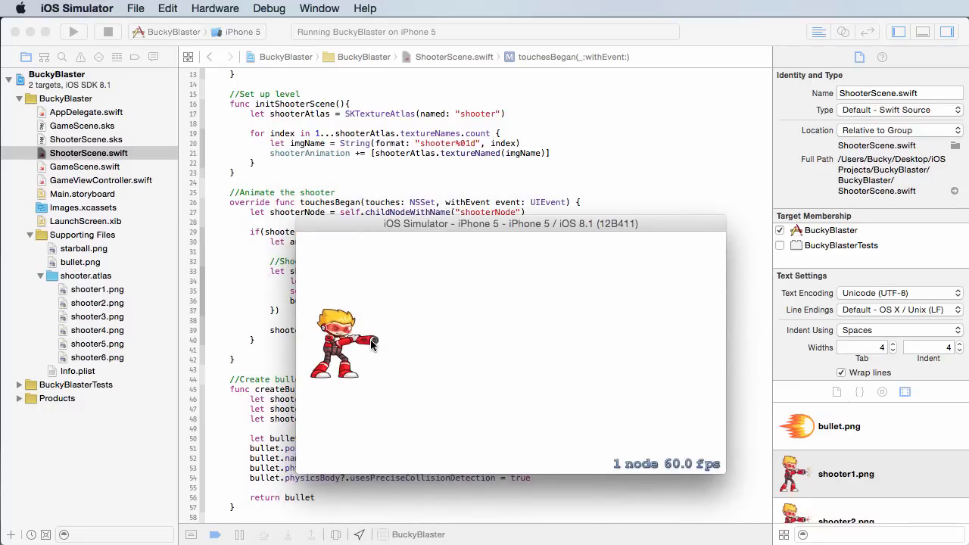
mouse_move(423, 327)
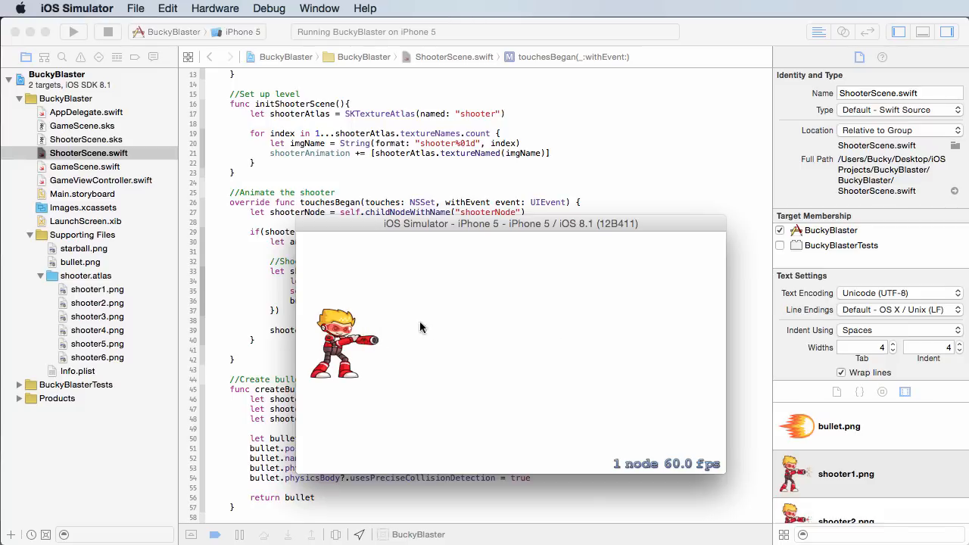
mouse_move(518, 230)
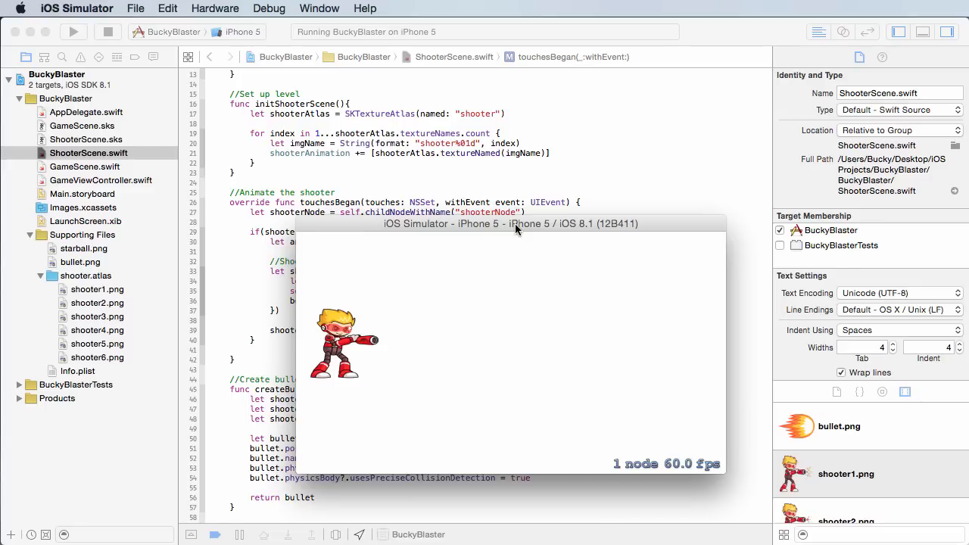
mouse_move(521, 227)
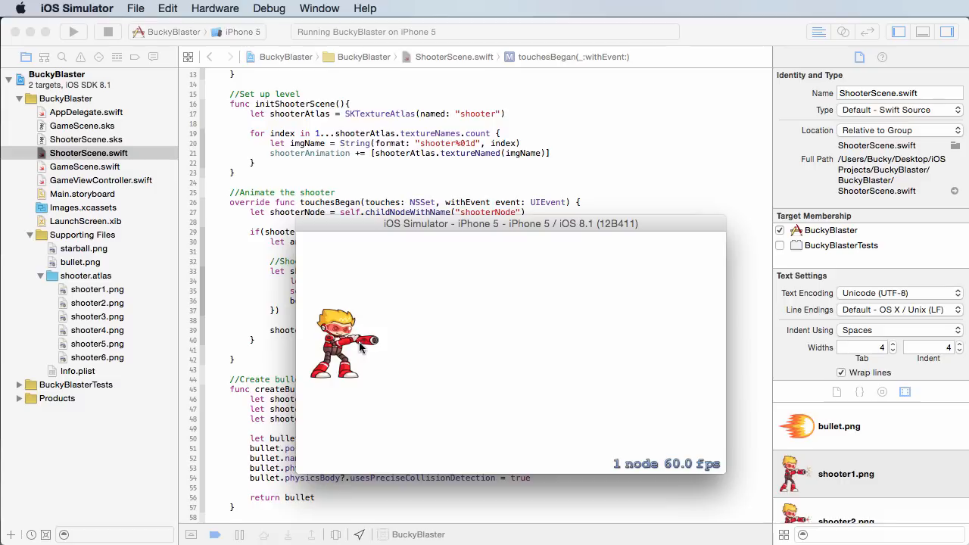
mouse_move(401, 339)
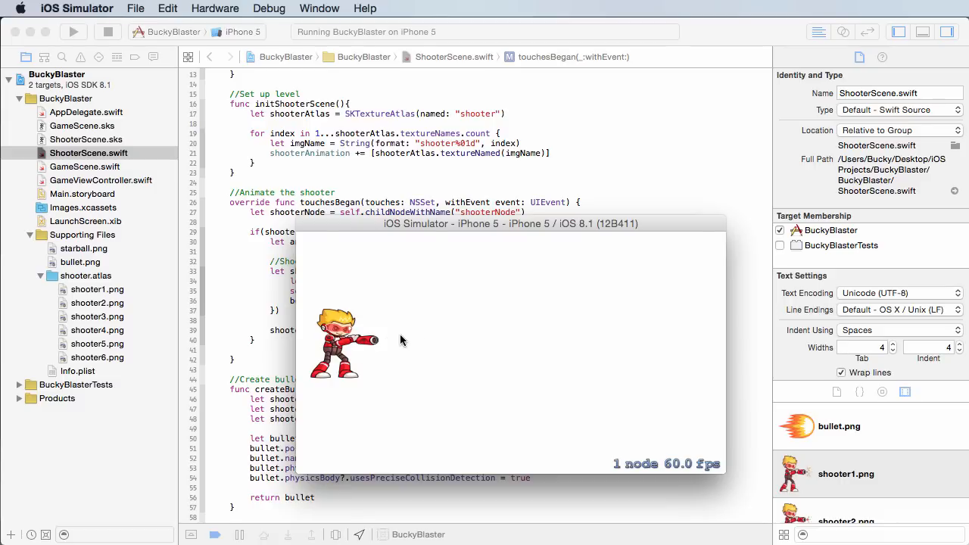
mouse_move(416, 248)
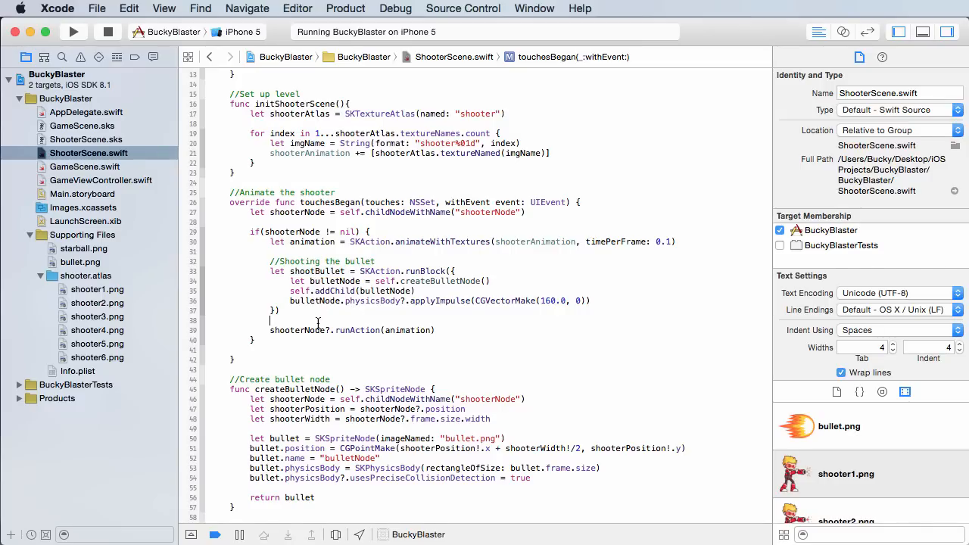
Step: Declare let sequence = SKAction.sequence([animation, shootBullet]) and select runAction's animation argument to swap in sequence
type("let")
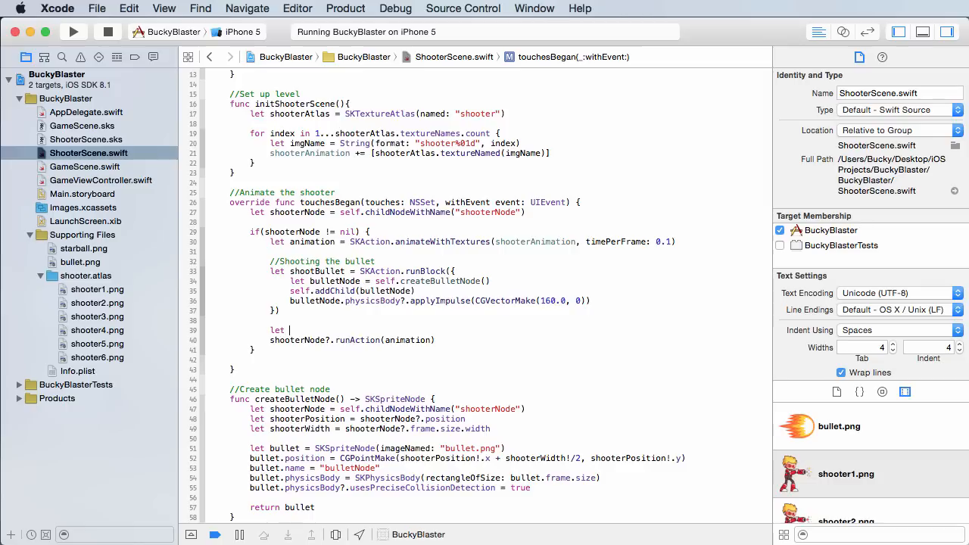
type("sequence")
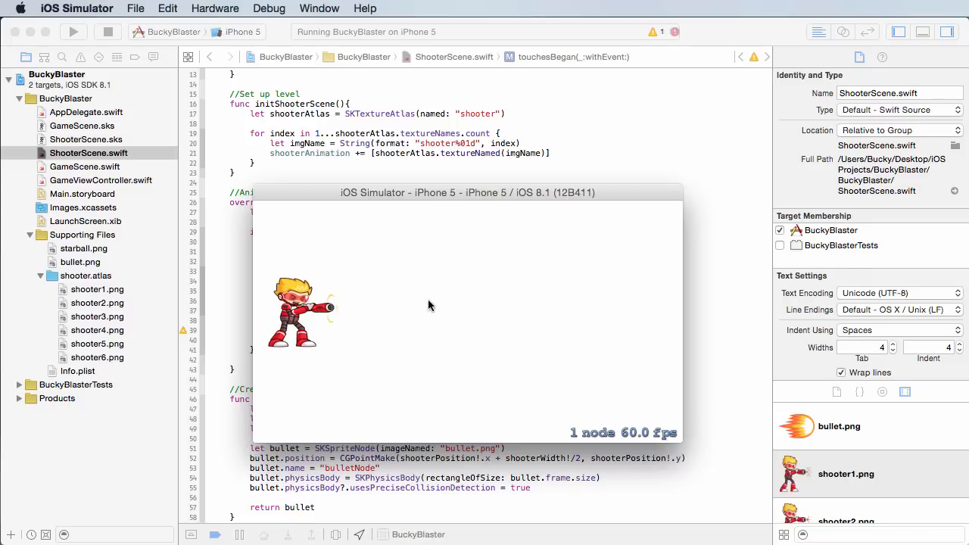
mouse_move(339, 318)
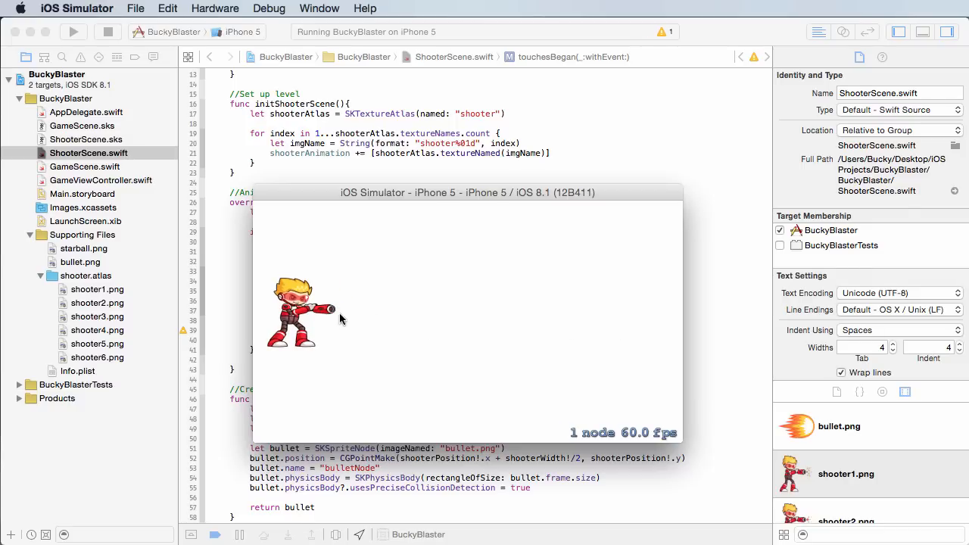
mouse_move(452, 191)
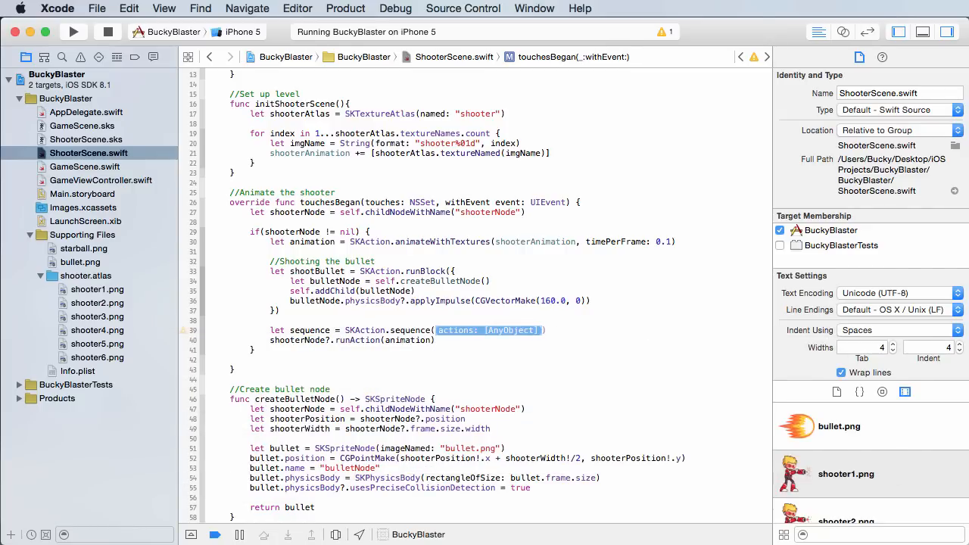
type("[")
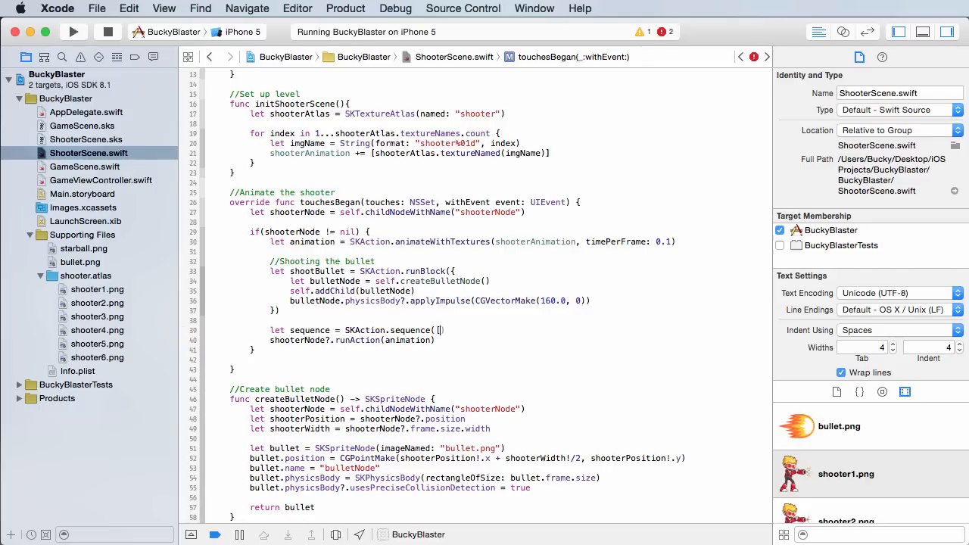
type("animation, shootBullet])")
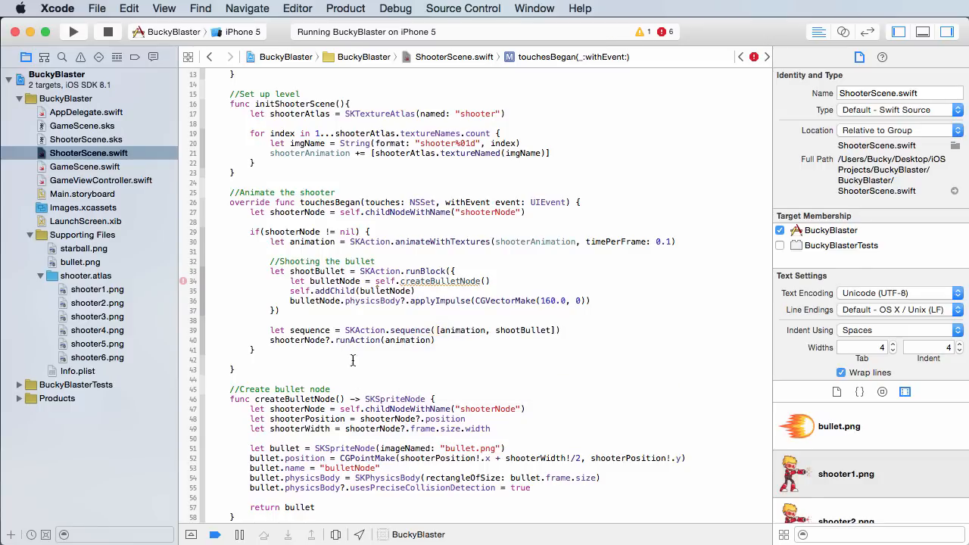
double_click(305, 330)
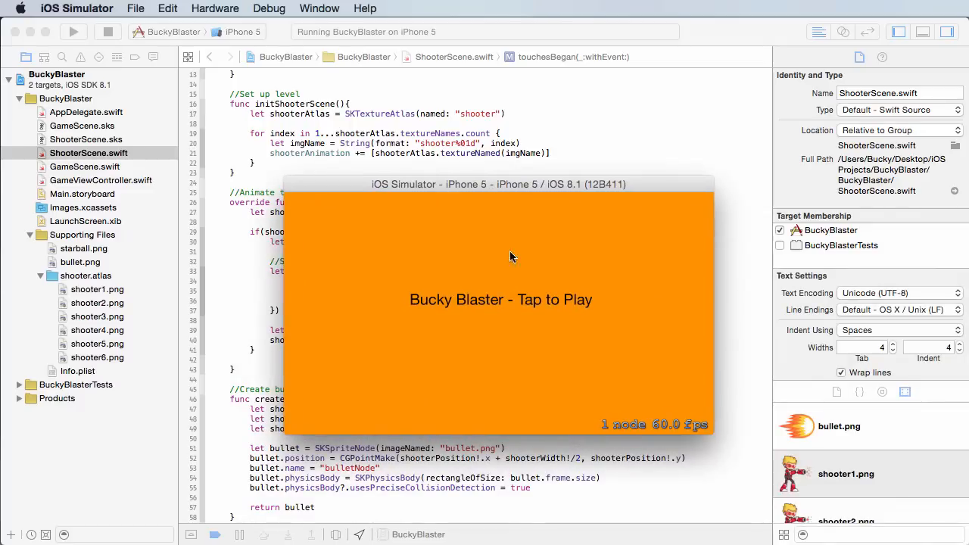
left_click(512, 256)
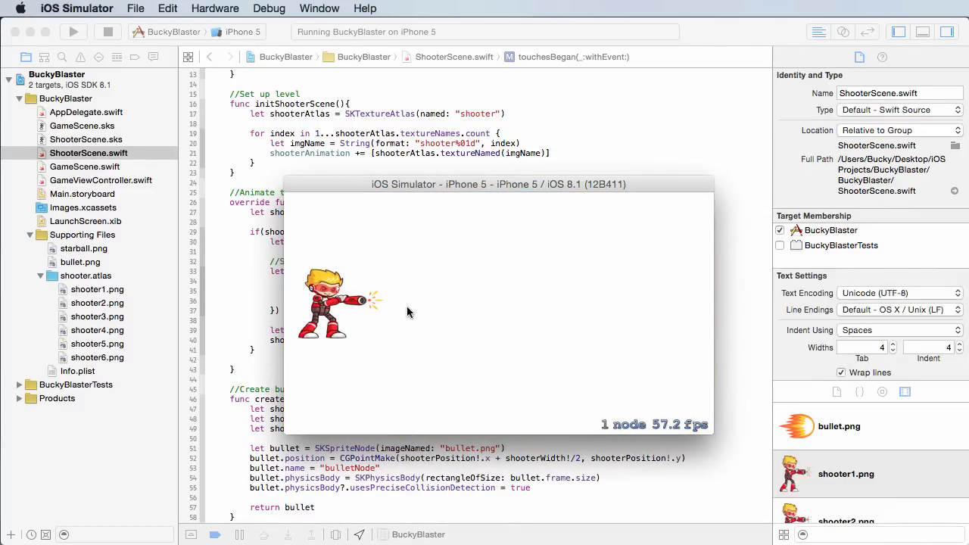
mouse_move(507, 304)
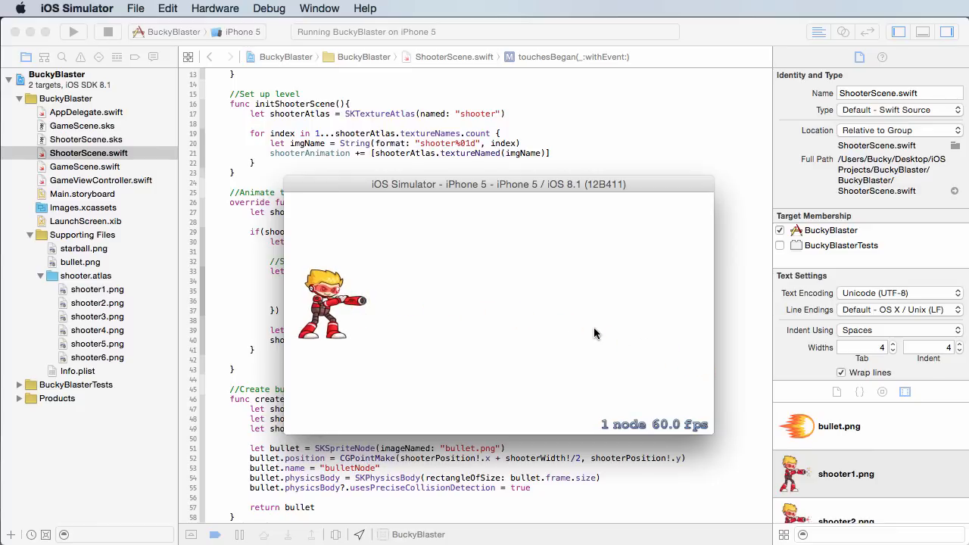
mouse_move(641, 306)
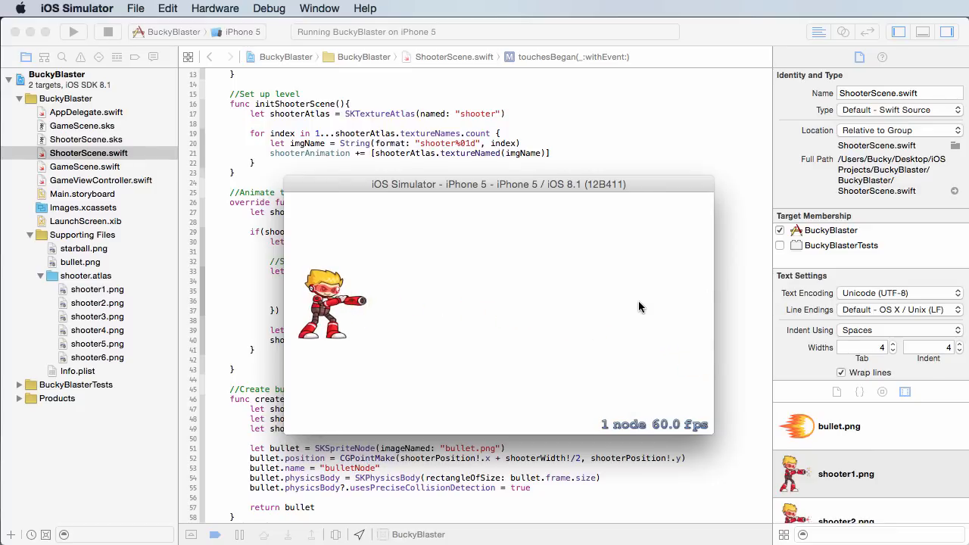
mouse_move(554, 361)
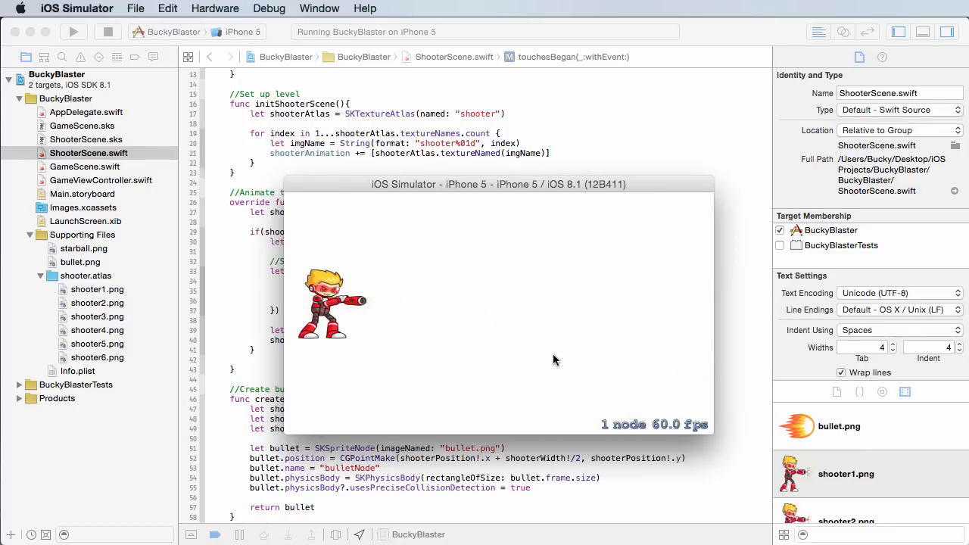
mouse_move(360, 310)
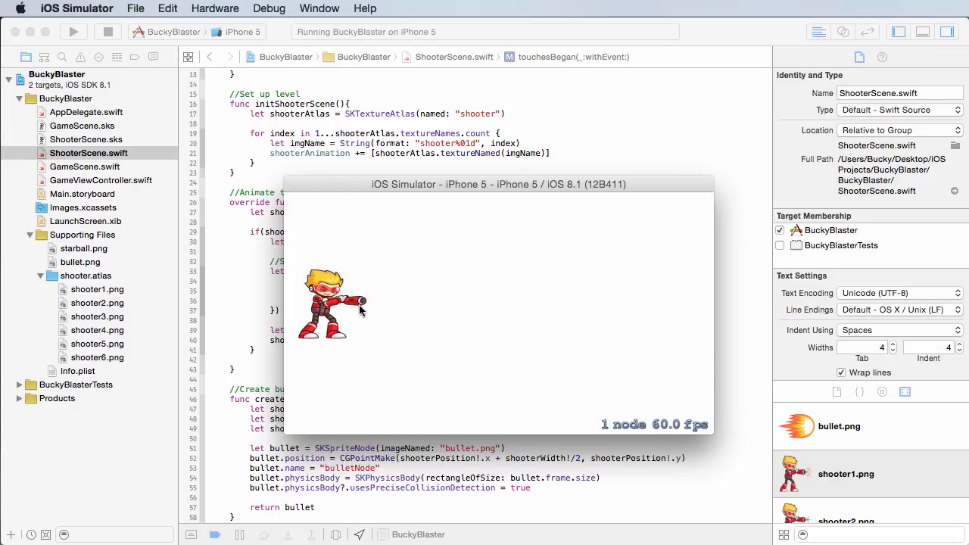
left_click_drag(482, 185, 483, 296)
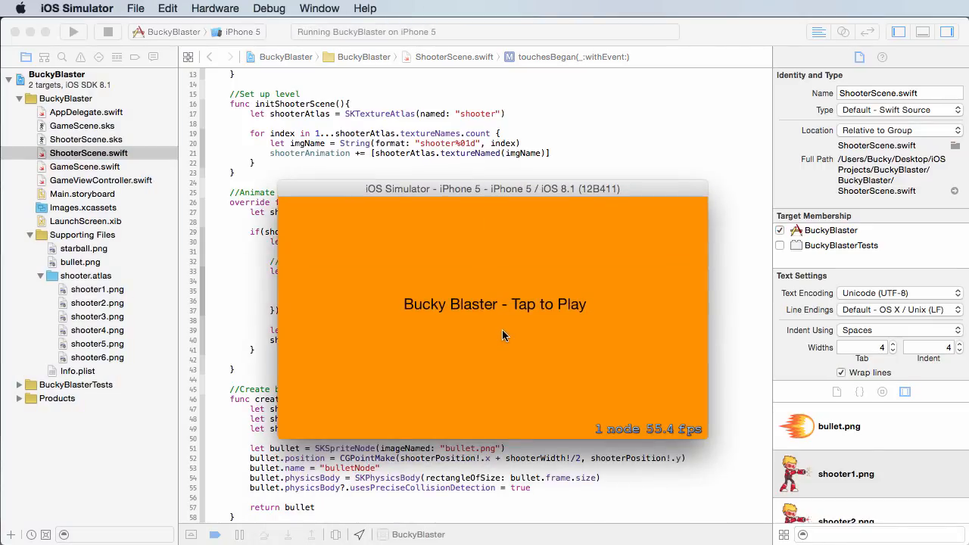
left_click(505, 336)
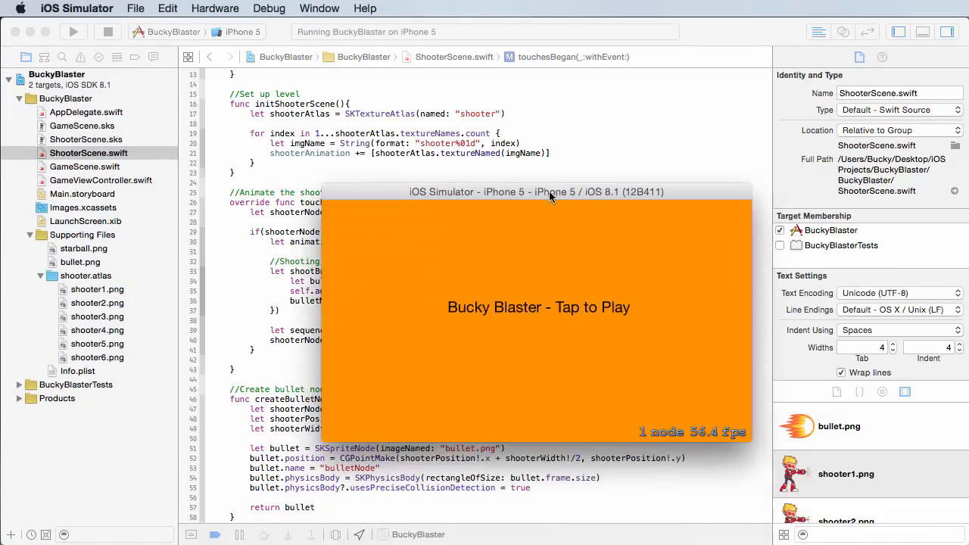
Step: Start the game from Tap to Play and tap the scene so the shooter fires a bullet
left_click(539, 305)
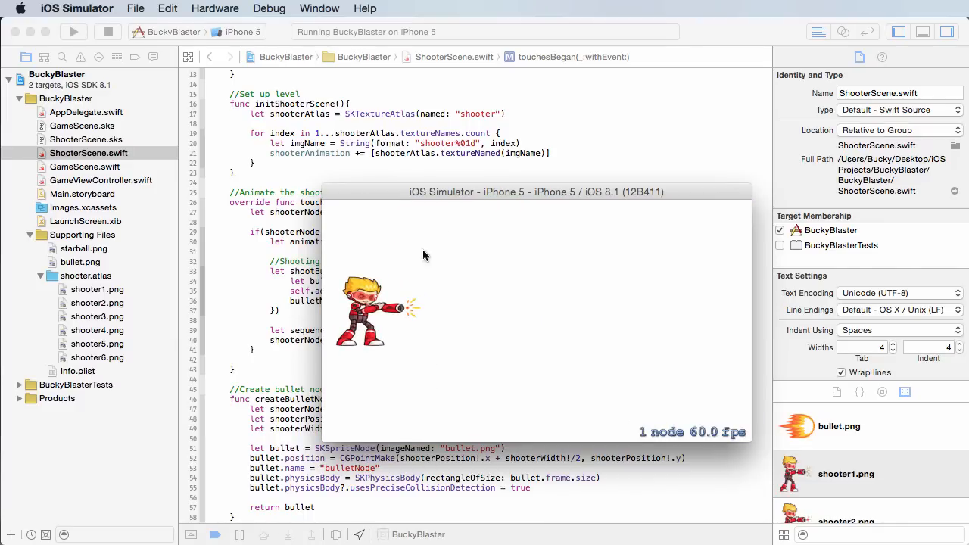
left_click(424, 254)
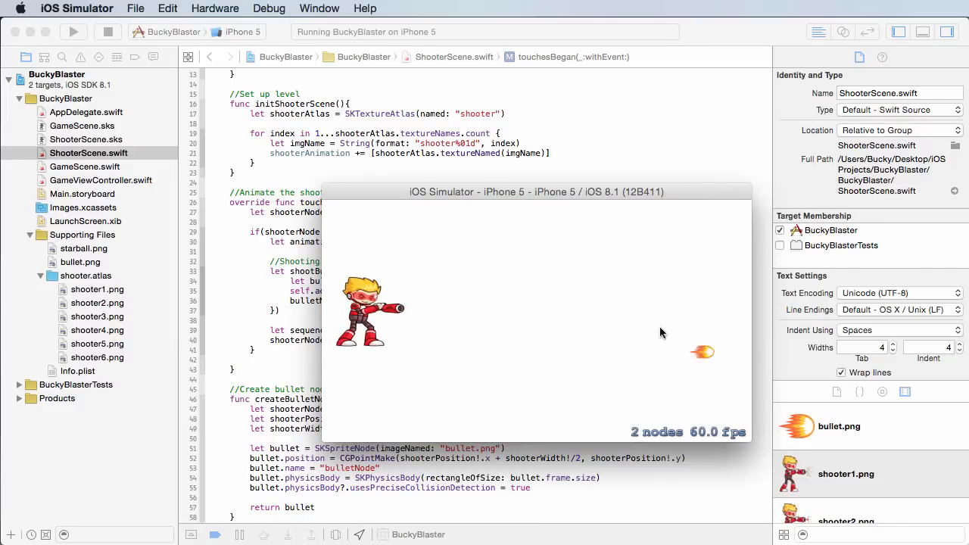
mouse_move(583, 310)
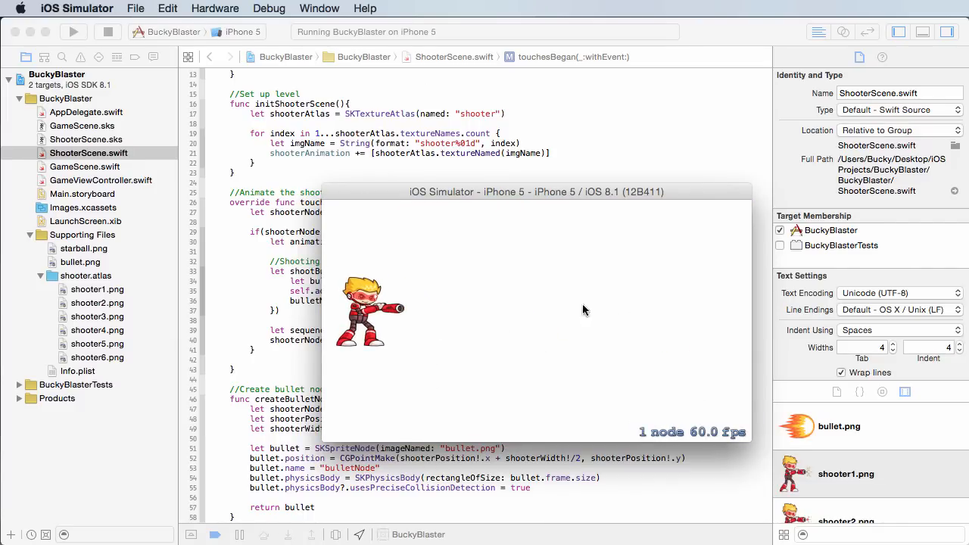
mouse_move(731, 349)
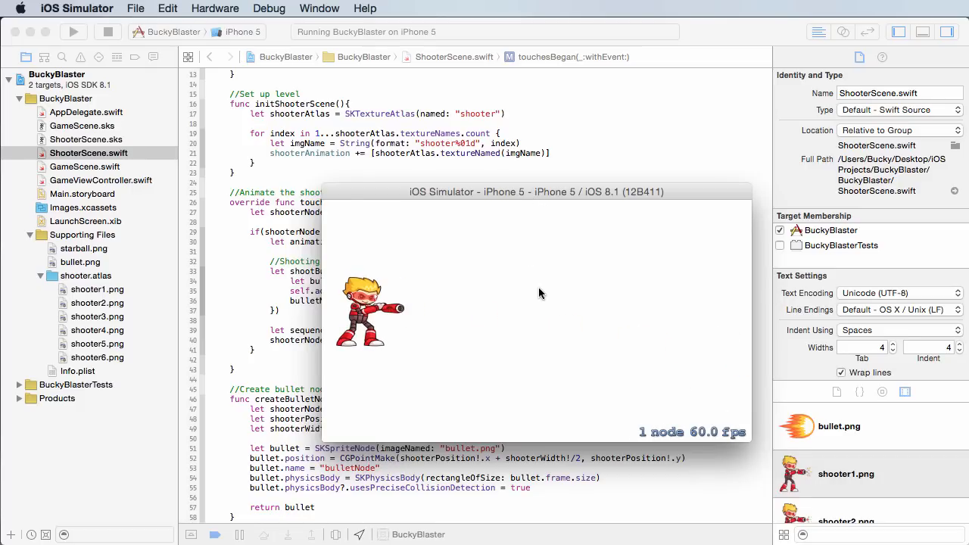
mouse_move(597, 397)
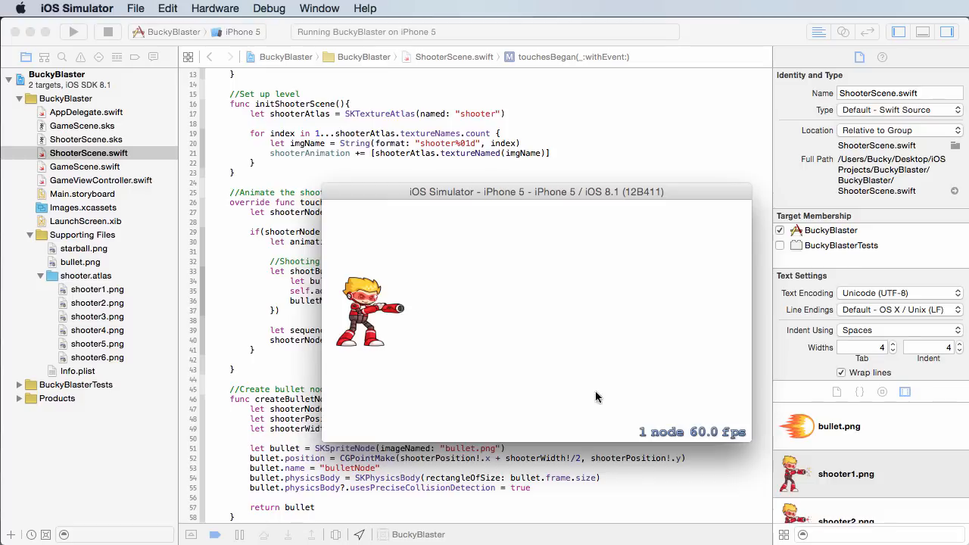
mouse_move(611, 287)
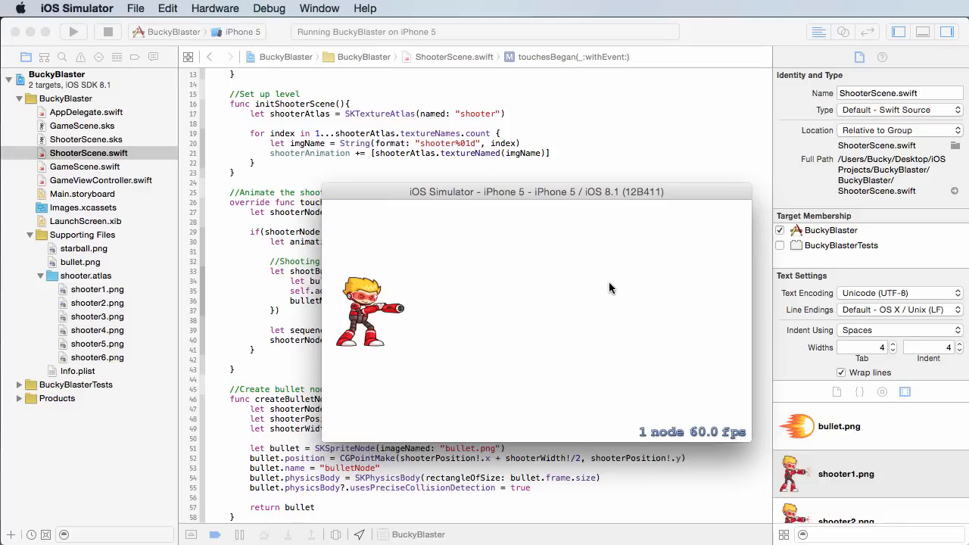
mouse_move(457, 321)
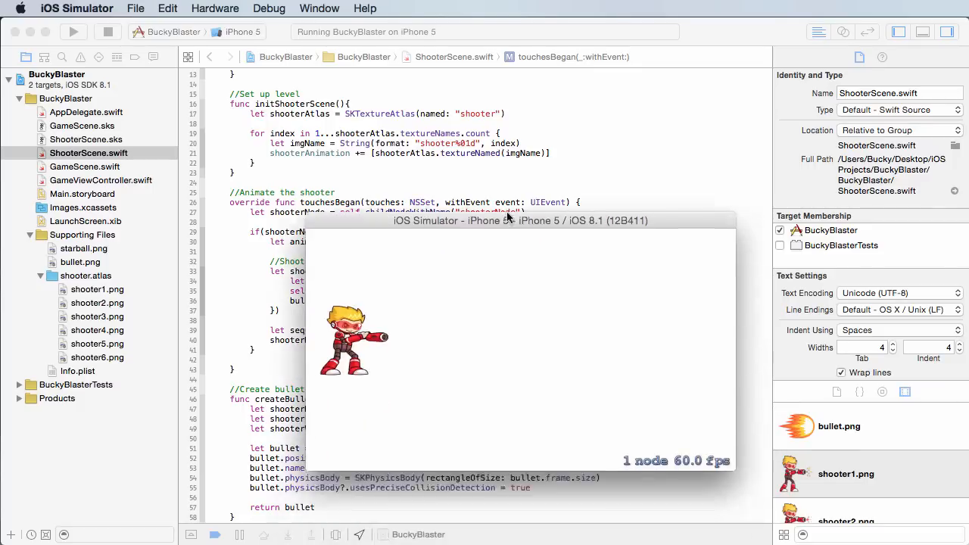
left_click_drag(518, 221, 517, 176)
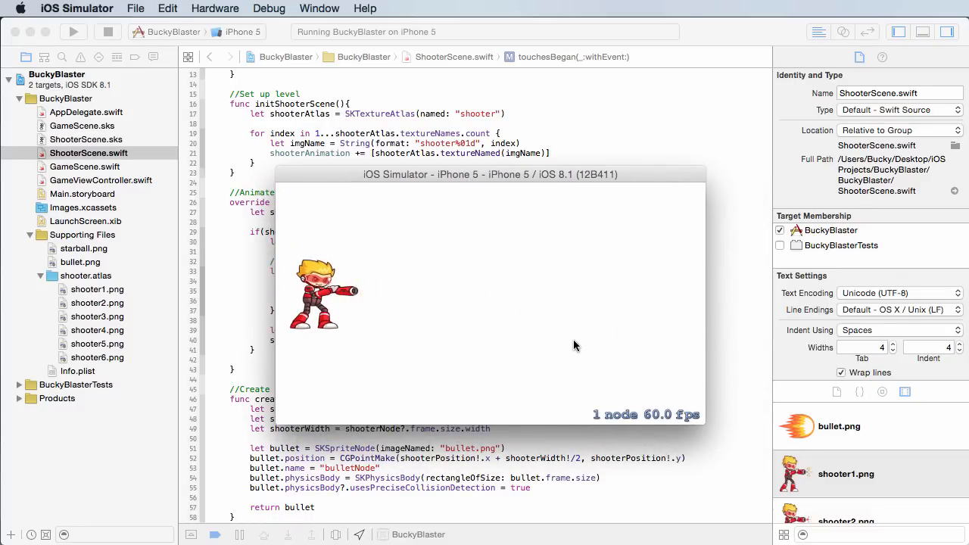
left_click(563, 346)
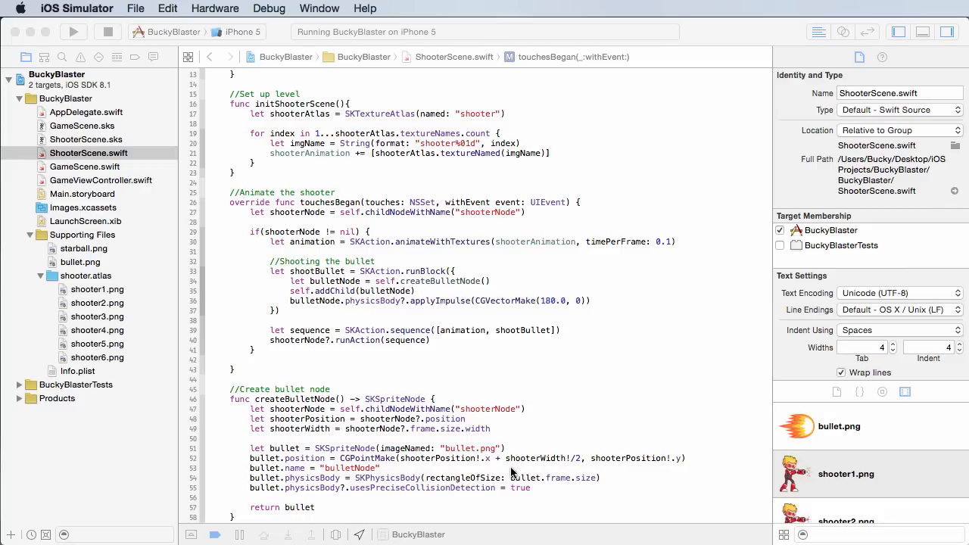
mouse_move(513, 472)
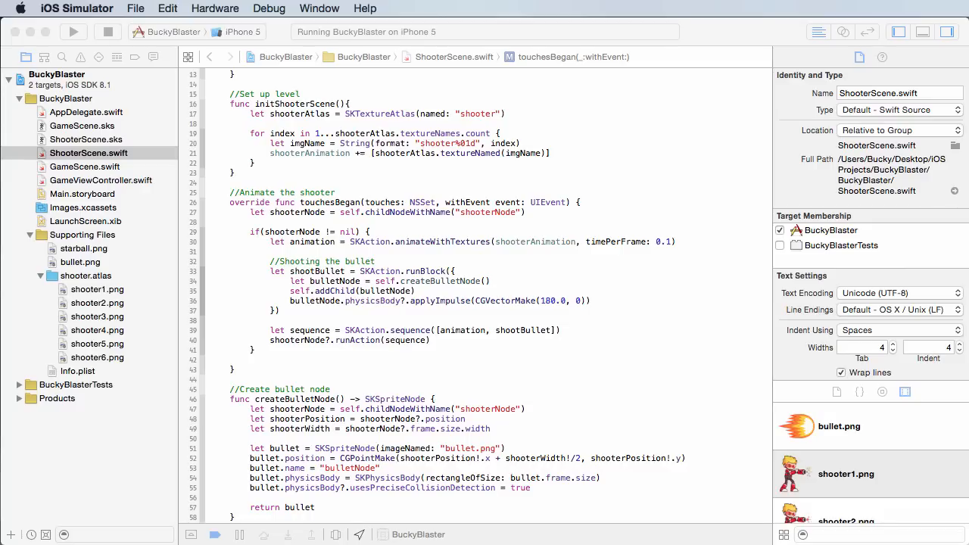